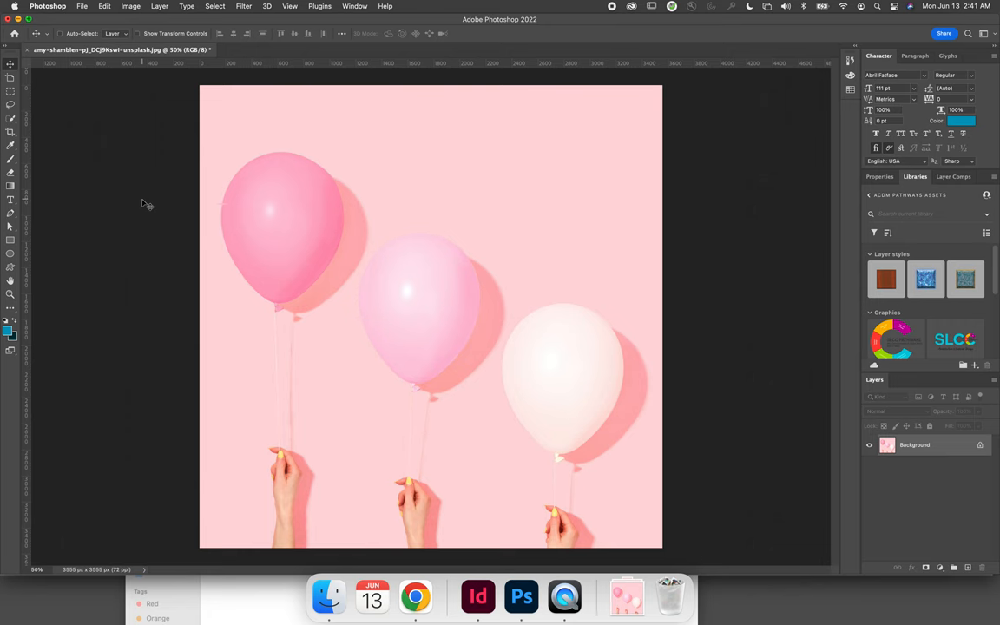
Switch from the balloon photo in Photoshop to the InDesign layout.
{"action": "left_click", "coordinate": [477, 596]}
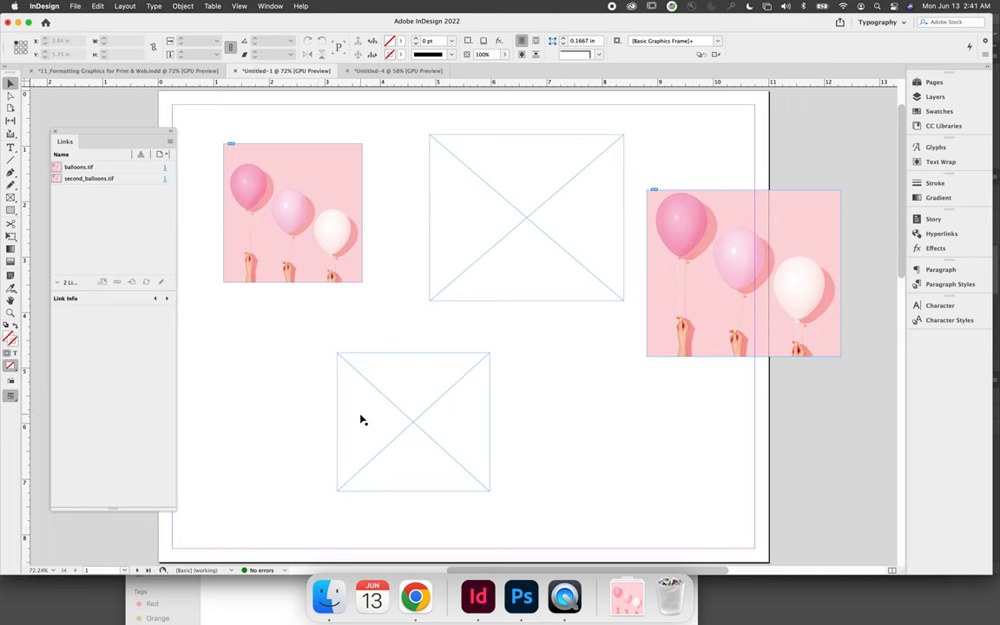
Select and delete the empty top-centre graphics frame in InDesign.
{"action": "left_click", "coordinate": [413, 421]}
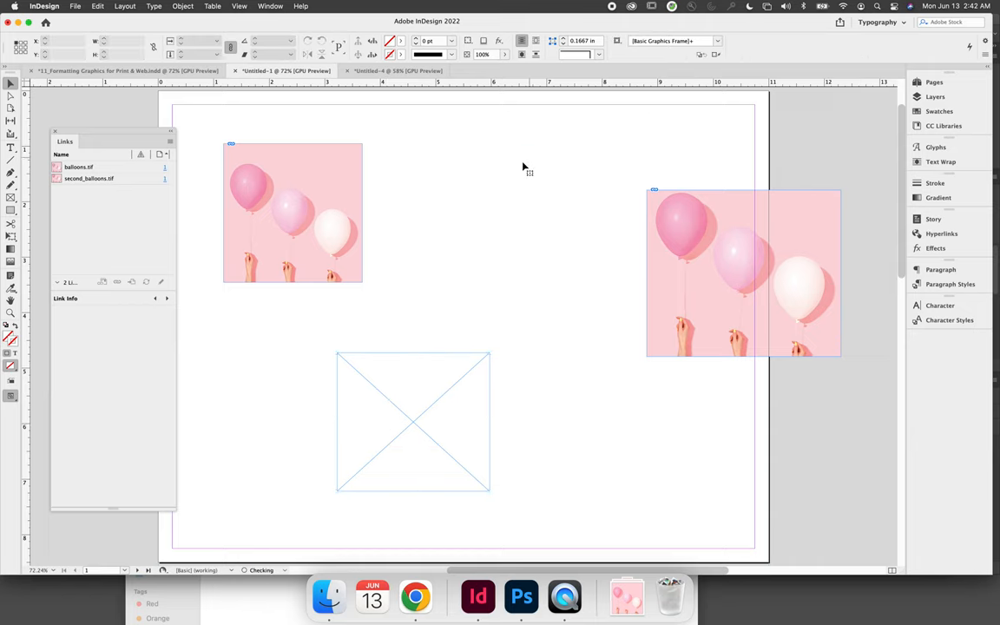
{"action": "left_click", "coordinate": [413, 422]}
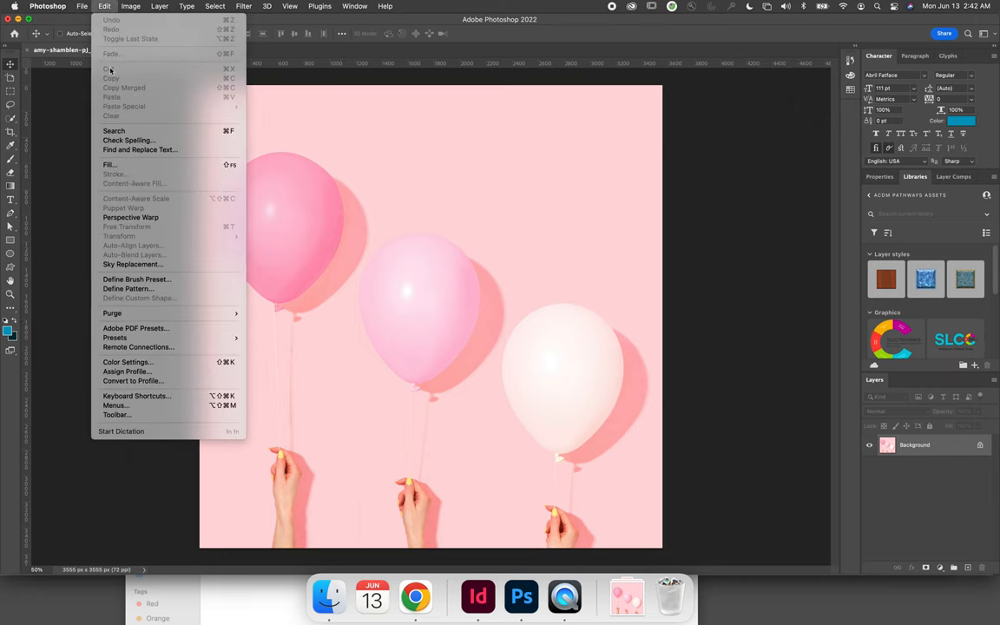
Save the balloon photo to Downloads as TIFF named third_balloons.
{"action": "left_click", "coordinate": [81, 6]}
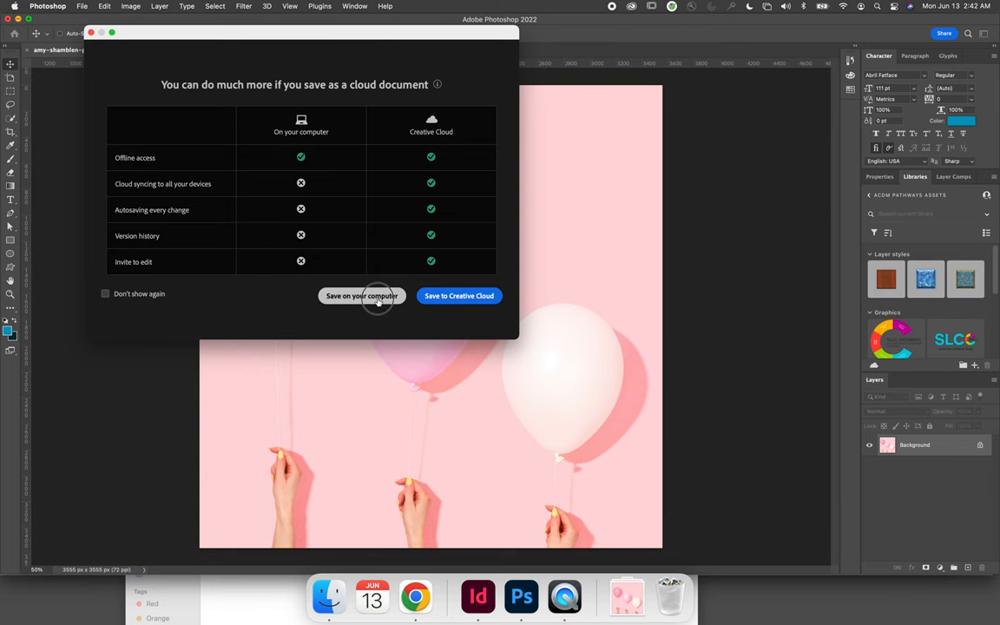
{"action": "left_click", "coordinate": [362, 296]}
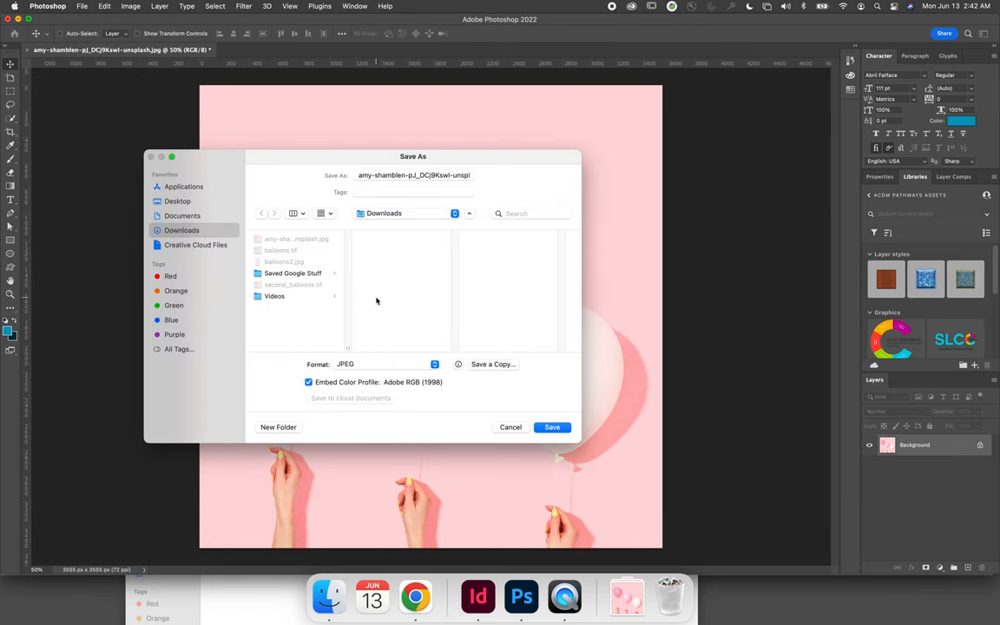
{"action": "mouse_move", "coordinate": [341, 293]}
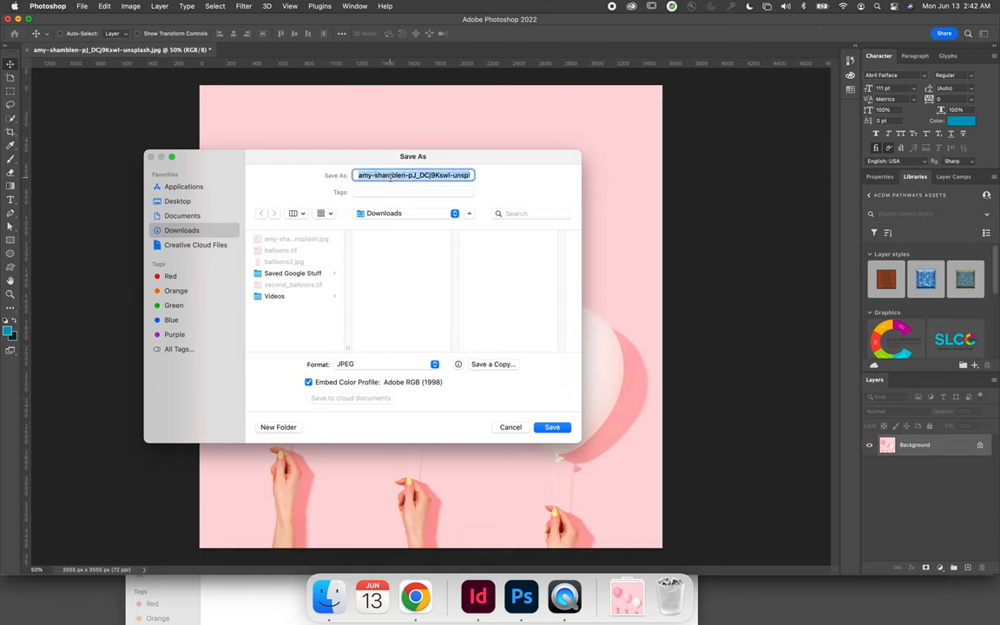
{"action": "type", "text": "third"}
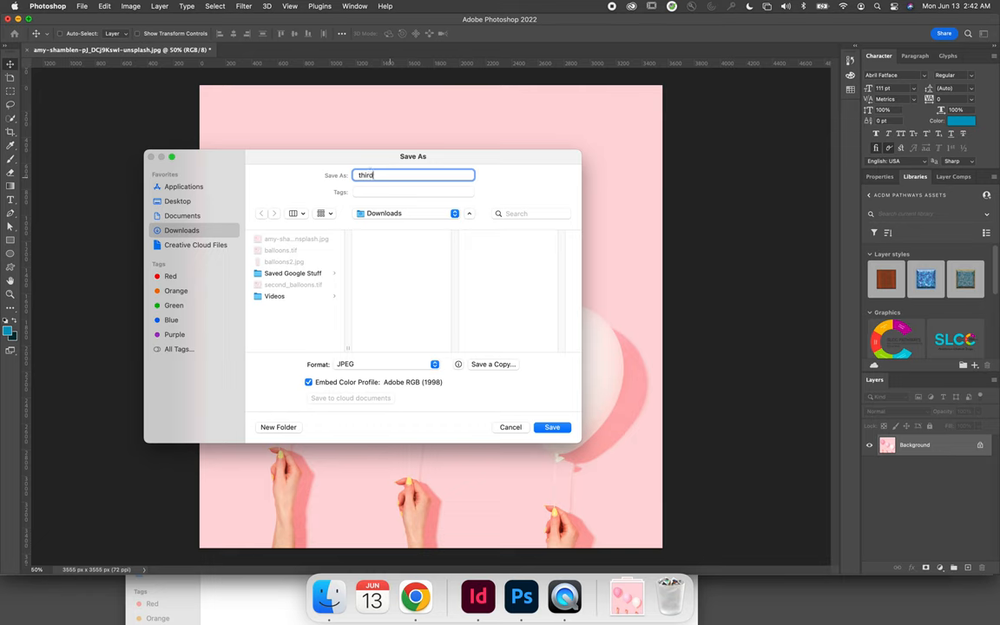
{"action": "type", "text": "_balloons"}
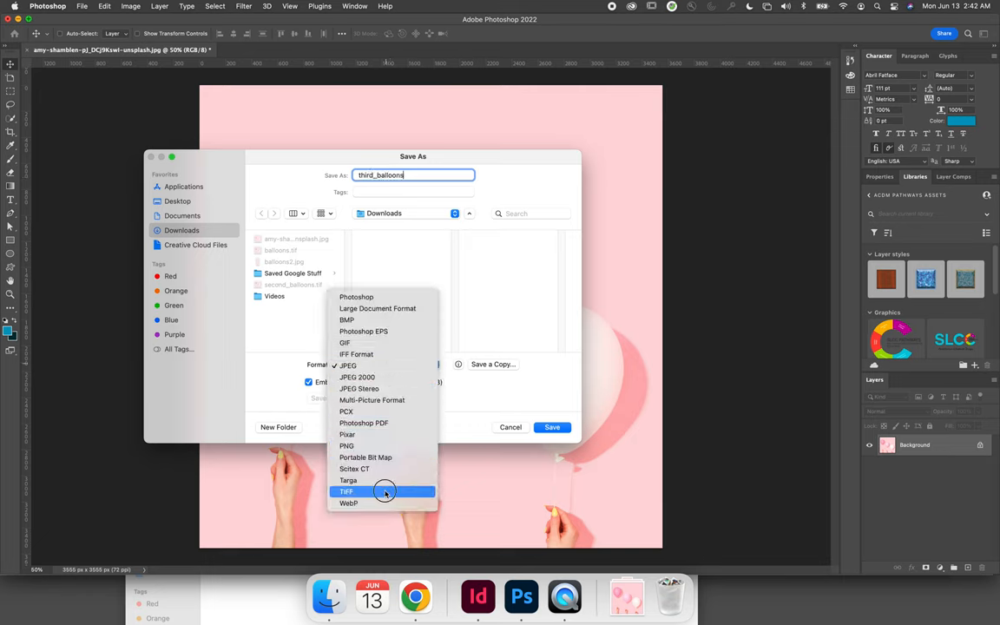
{"action": "left_click", "coordinate": [346, 491]}
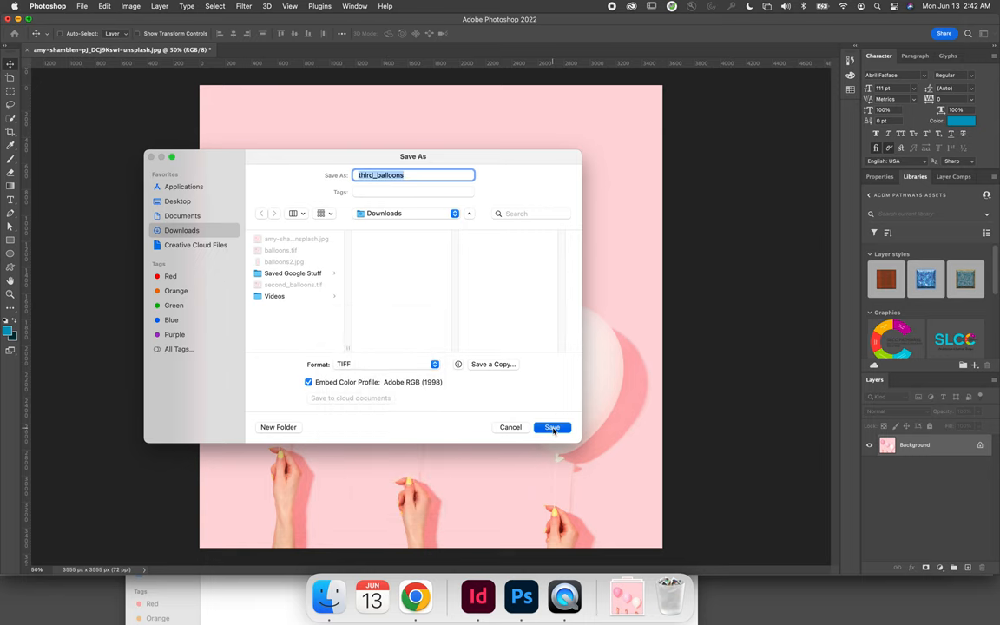
{"action": "left_click", "coordinate": [552, 426]}
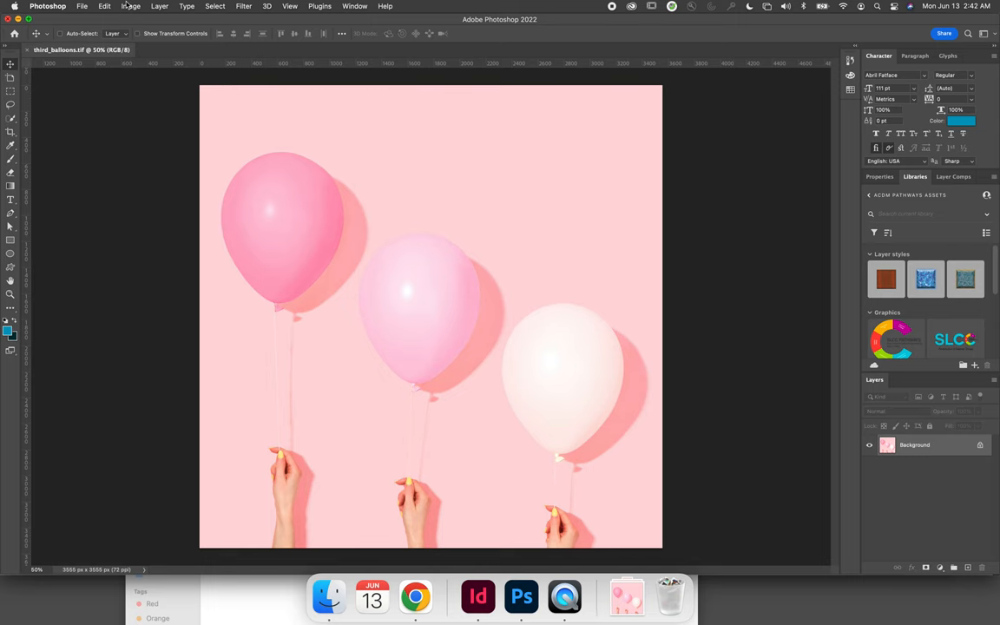
Convert third_balloons from RGB to CMYK colour mode, accepting the profile warning.
{"action": "left_click", "coordinate": [131, 6]}
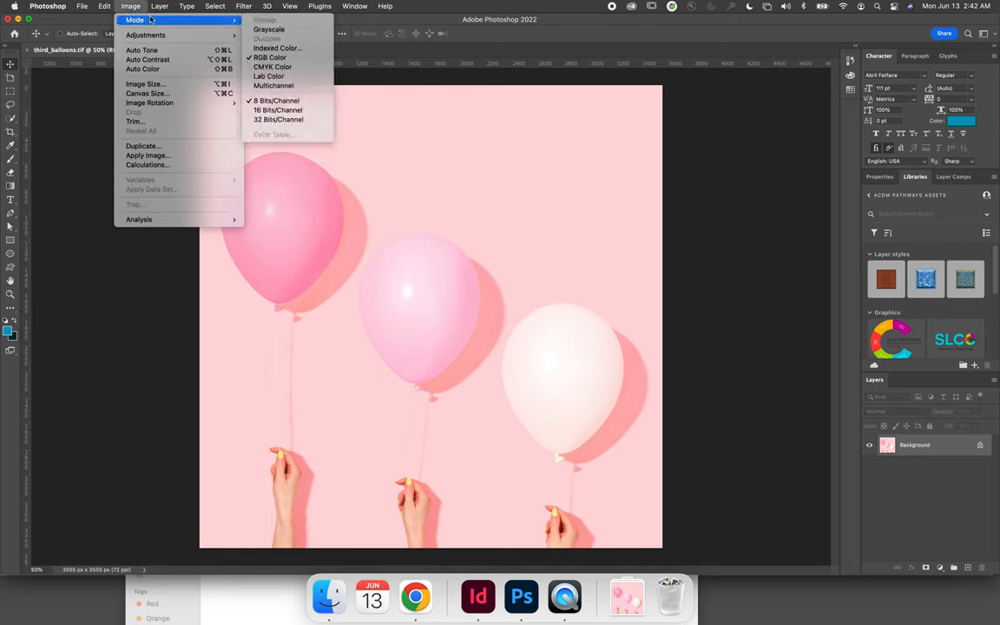
{"action": "mouse_move", "coordinate": [269, 57]}
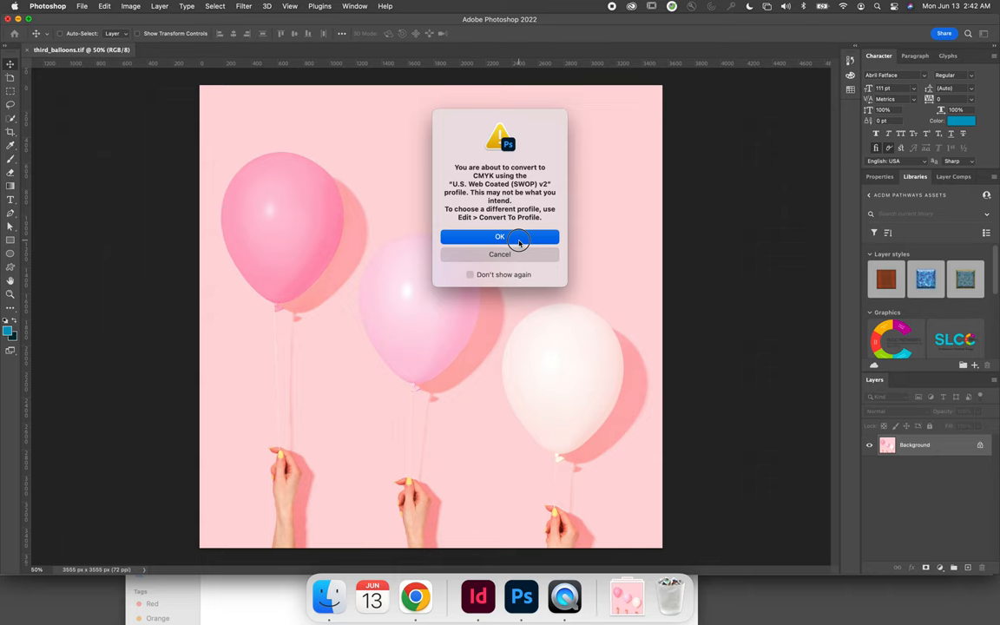
{"action": "left_click", "coordinate": [499, 236]}
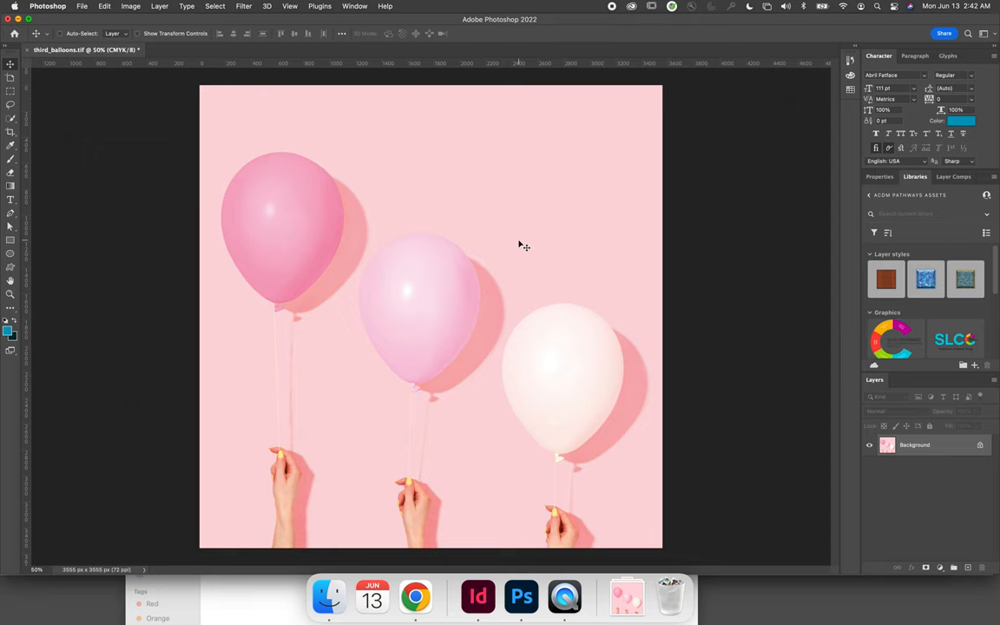
{"action": "left_click", "coordinate": [130, 6]}
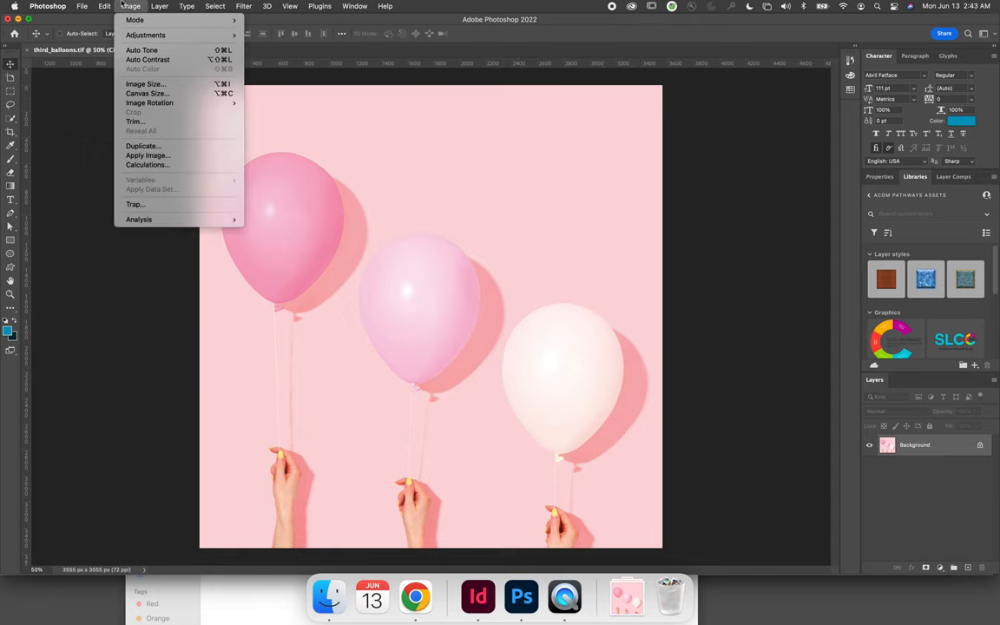
Set the image resolution to 300 ppi without resampling.
{"action": "left_click", "coordinate": [145, 83]}
{"action": "type", "text": "300"}
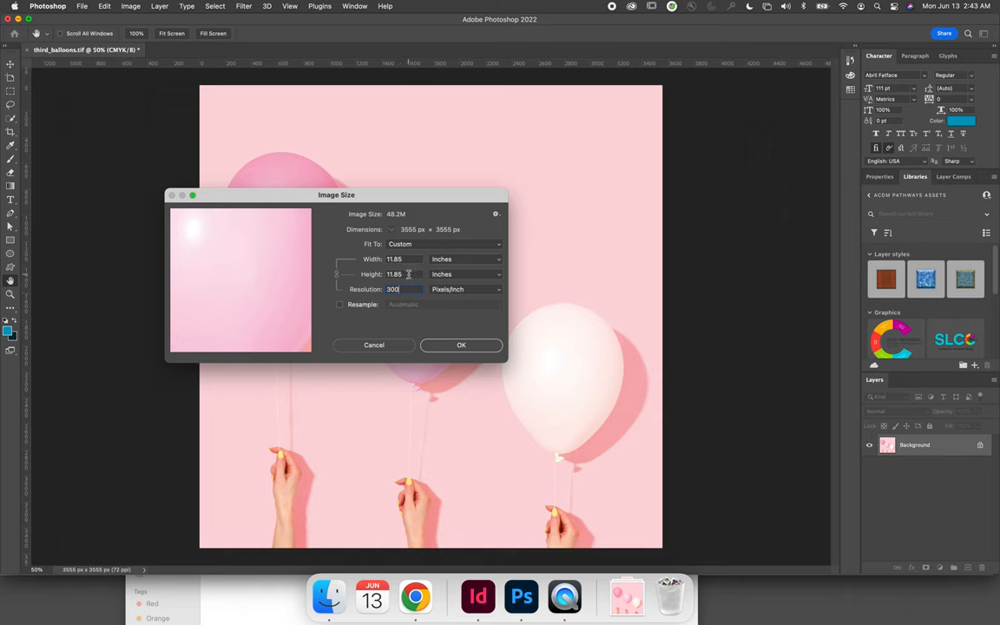
{"action": "mouse_move", "coordinate": [408, 274]}
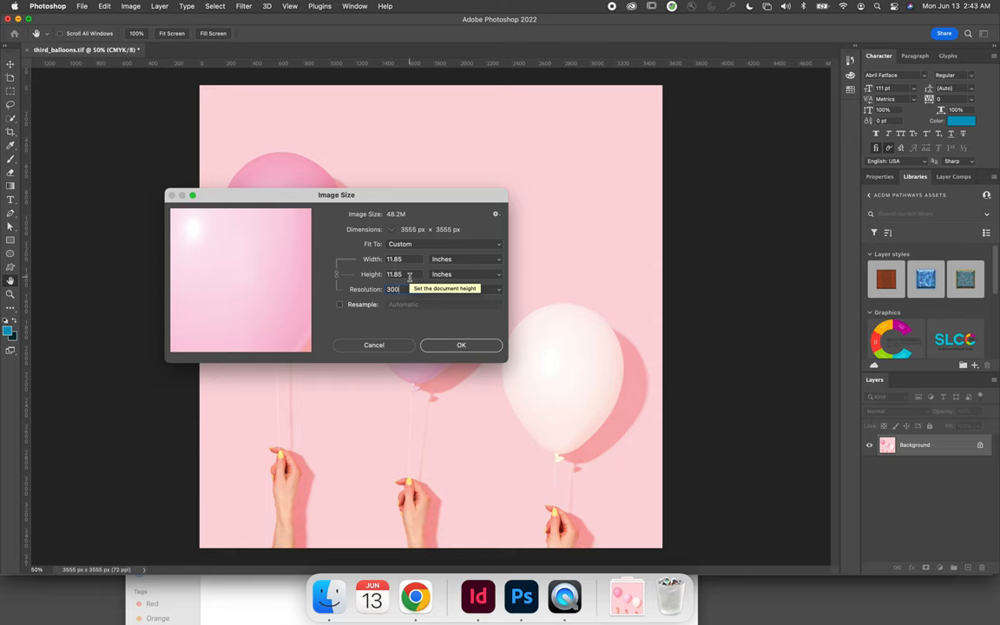
{"action": "left_click", "coordinate": [464, 289]}
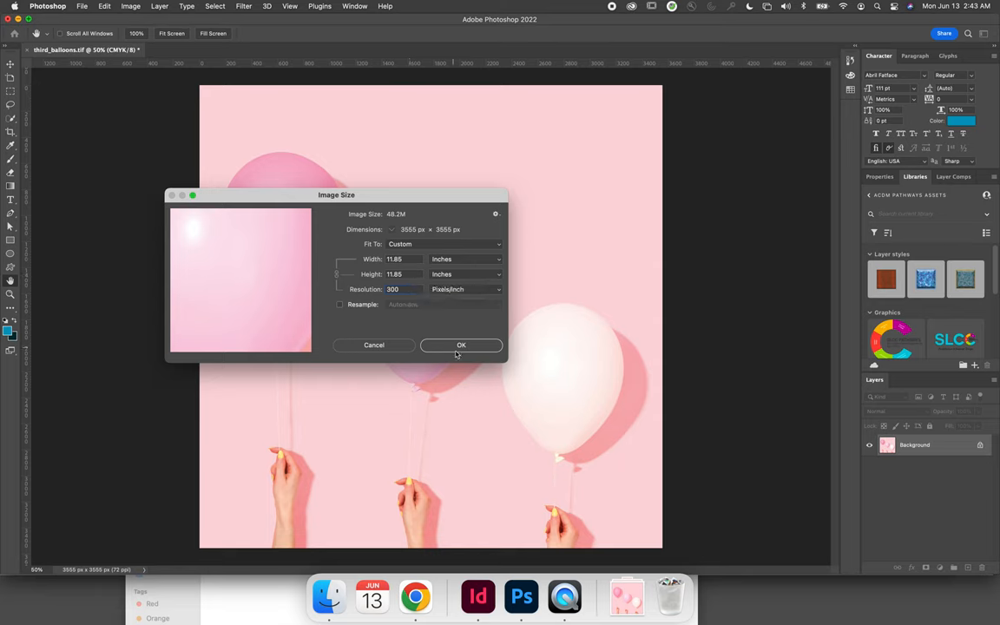
{"action": "left_click", "coordinate": [461, 345]}
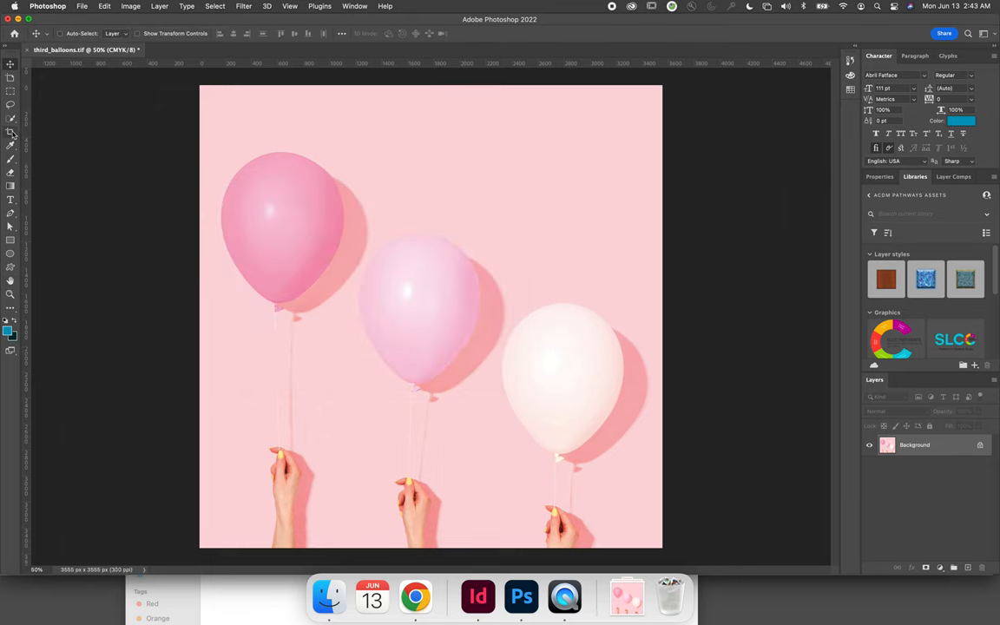
{"action": "mouse_move", "coordinate": [11, 132]}
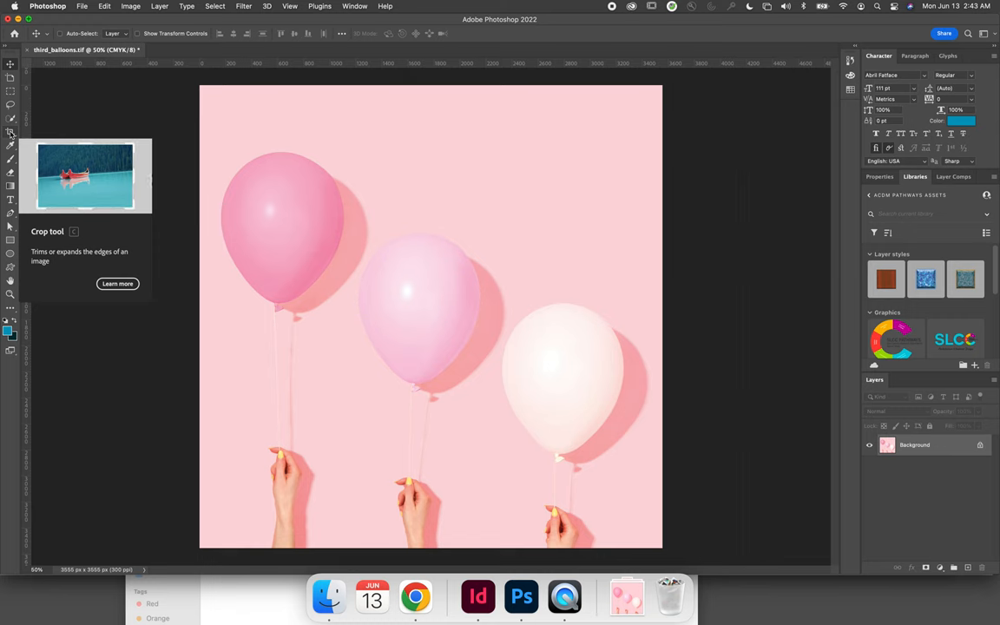
Stage a crop box, checking the frame size in InDesign first.
{"action": "left_click", "coordinate": [11, 133]}
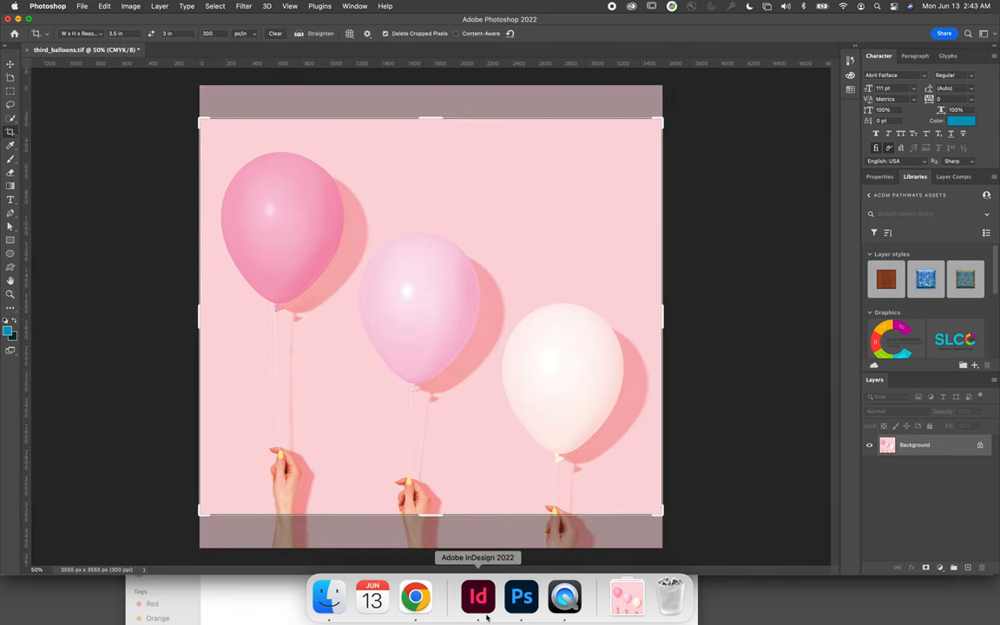
{"action": "left_click", "coordinate": [477, 596]}
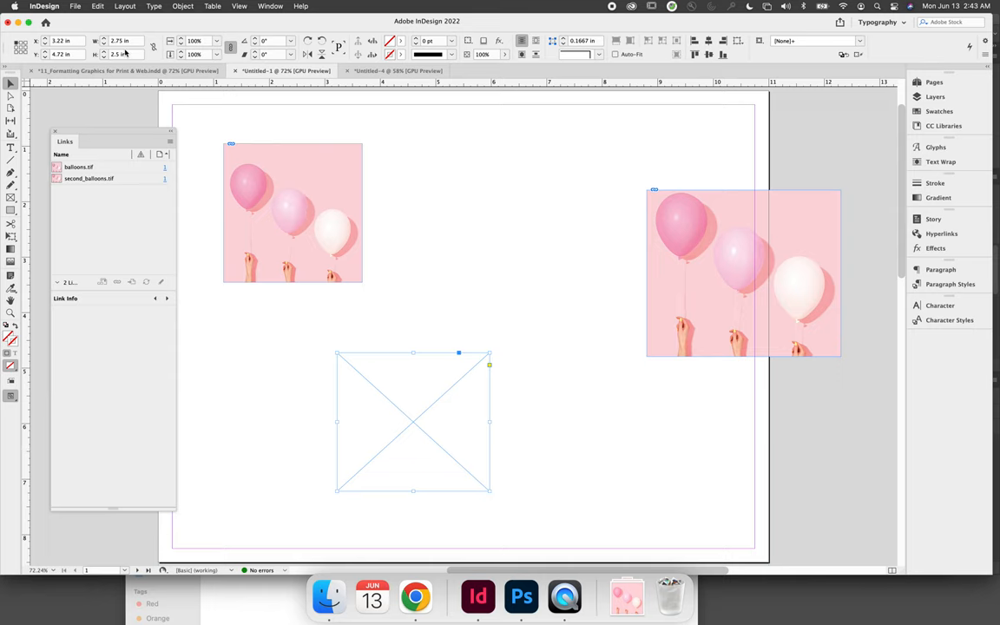
{"action": "mouse_move", "coordinate": [521, 596]}
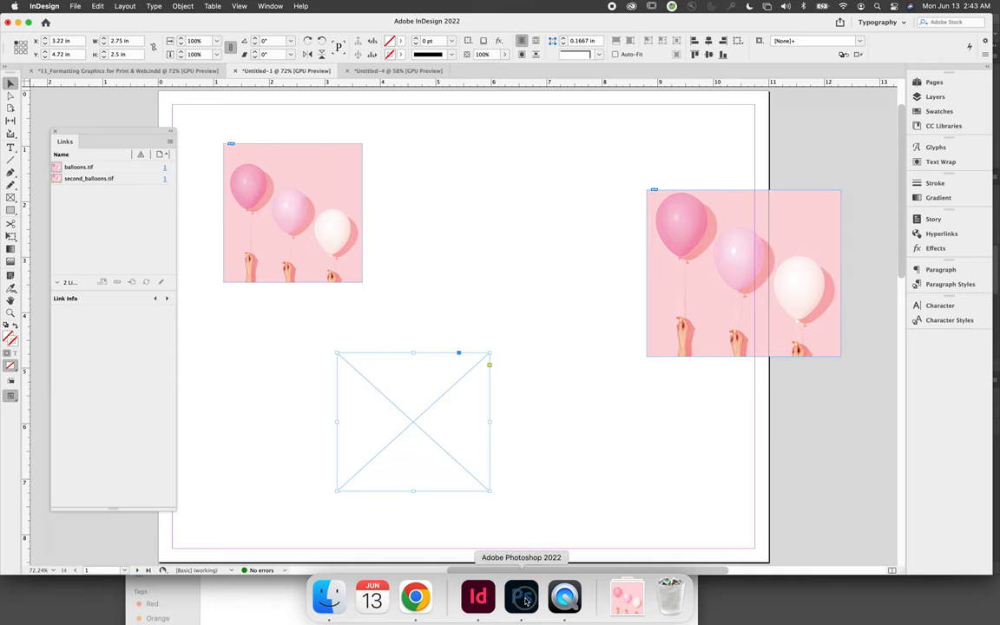
{"action": "left_click", "coordinate": [520, 596]}
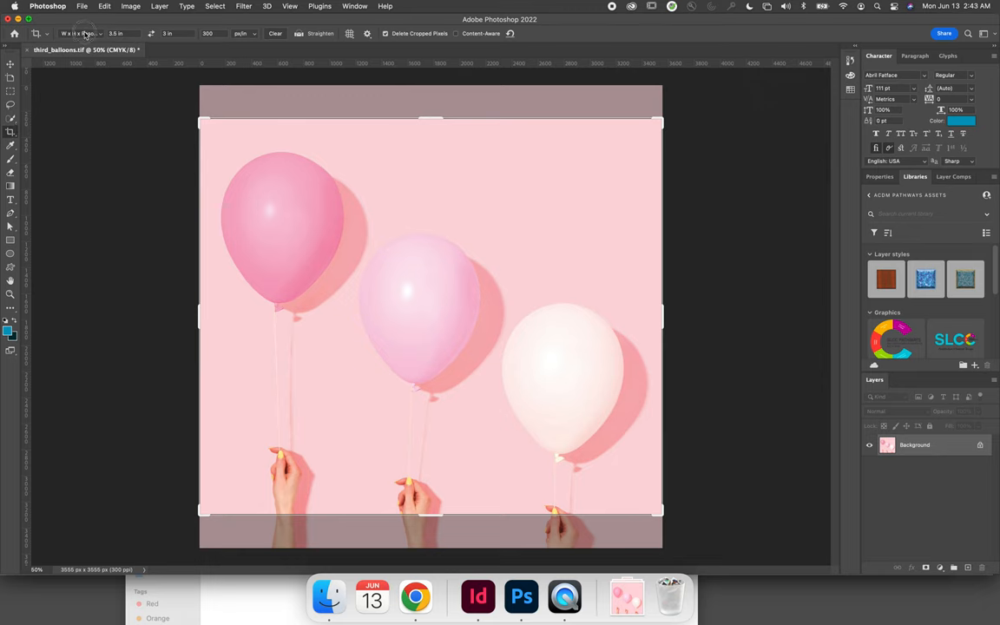
Crop to 2.75 × 2.5 in at 300 px/in, repositioning the photo.
{"action": "left_click", "coordinate": [80, 33]}
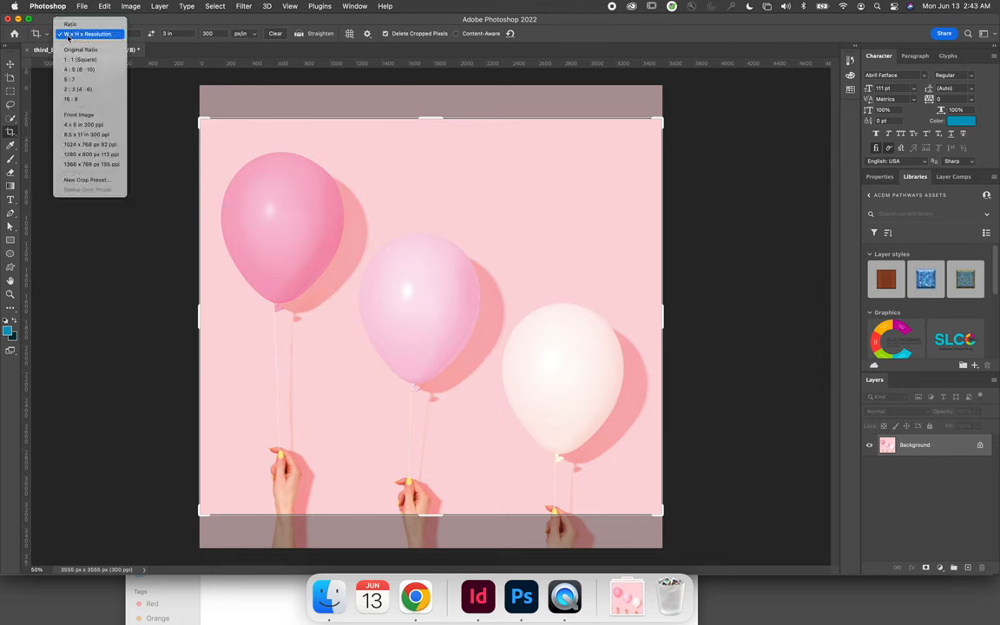
{"action": "left_click", "coordinate": [89, 33]}
{"action": "type", "text": "2.5"}
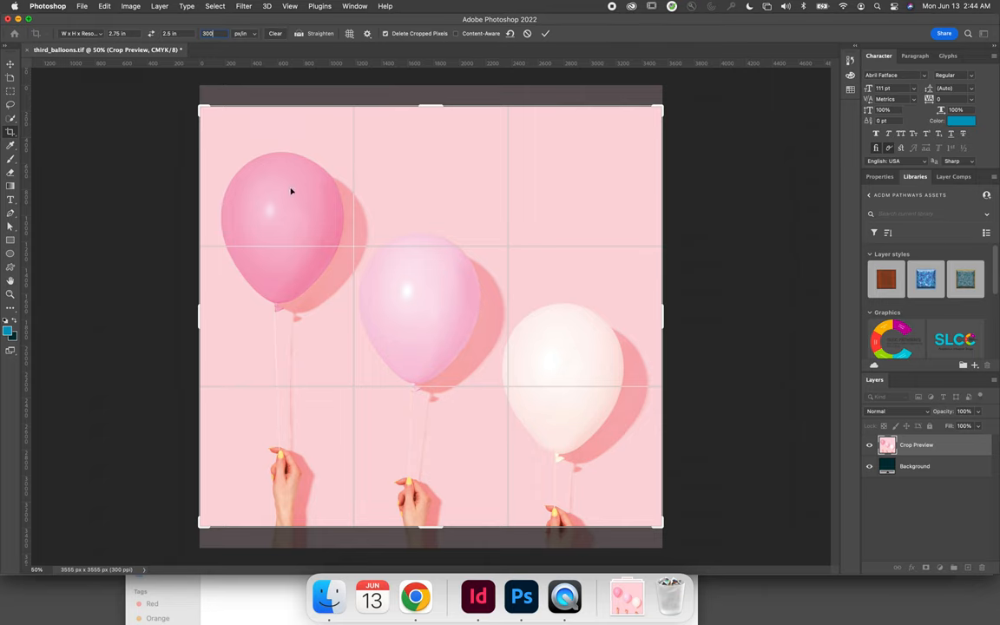
{"action": "mouse_move", "coordinate": [474, 427]}
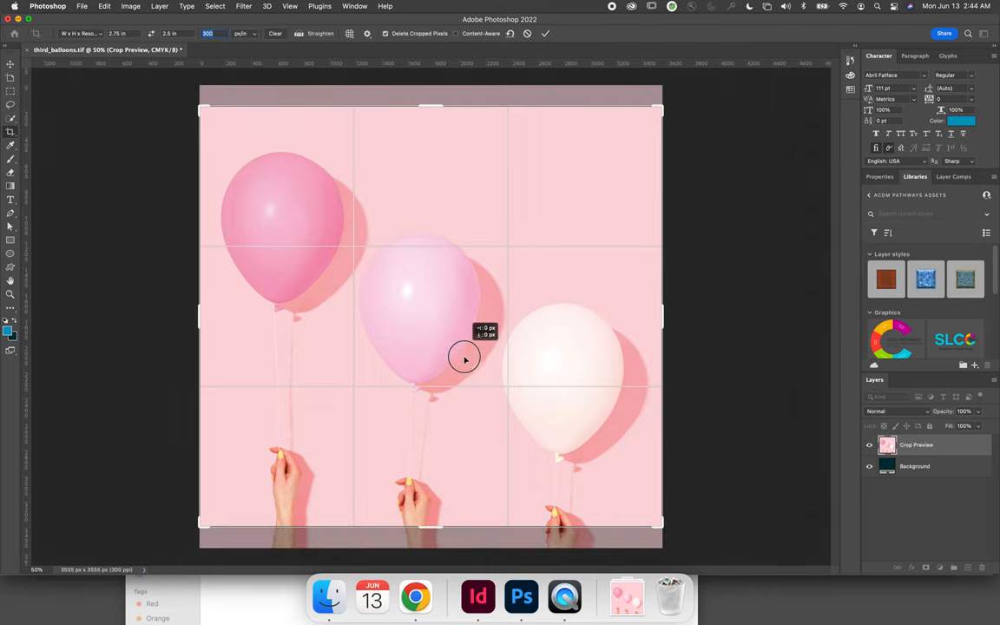
{"action": "left_click_drag", "start_coordinate": [464, 358], "coordinate": [467, 333]}
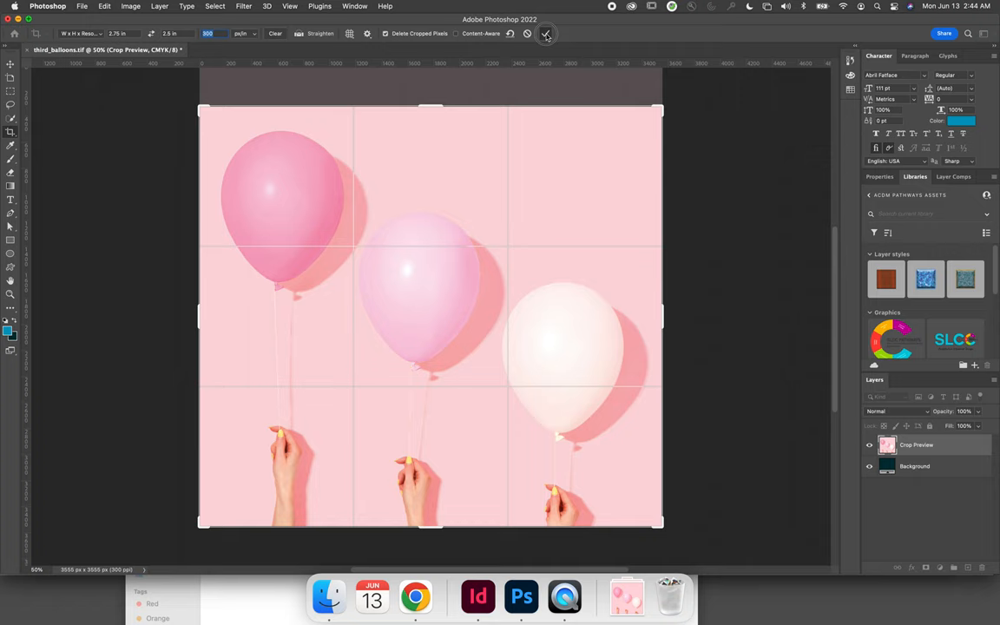
{"action": "left_click", "coordinate": [546, 34]}
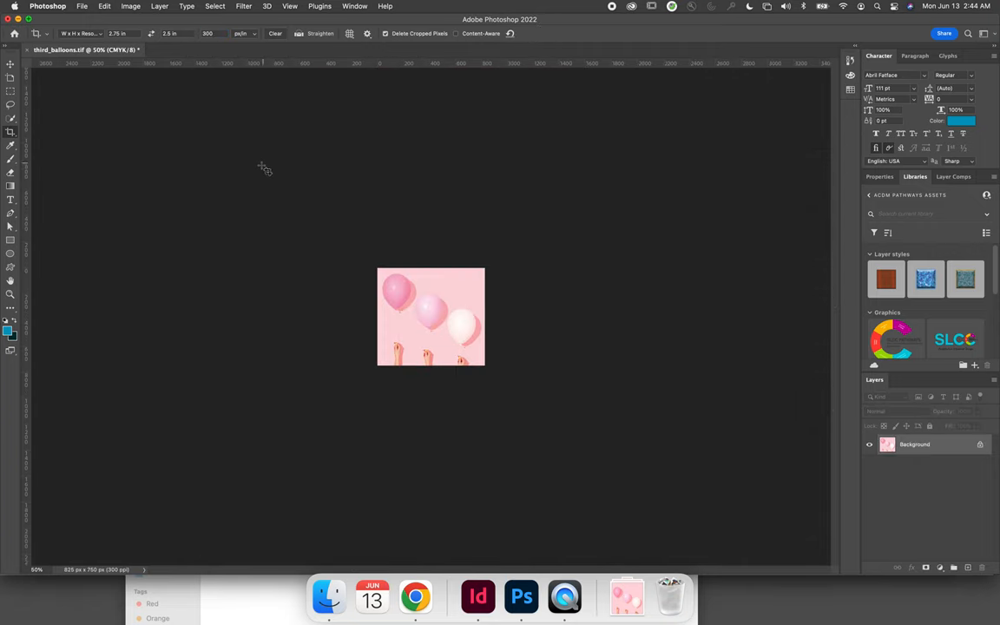
Verify 2.75 × 2.5 in at 300 ppi in Image Size, then save.
{"action": "left_click", "coordinate": [132, 6]}
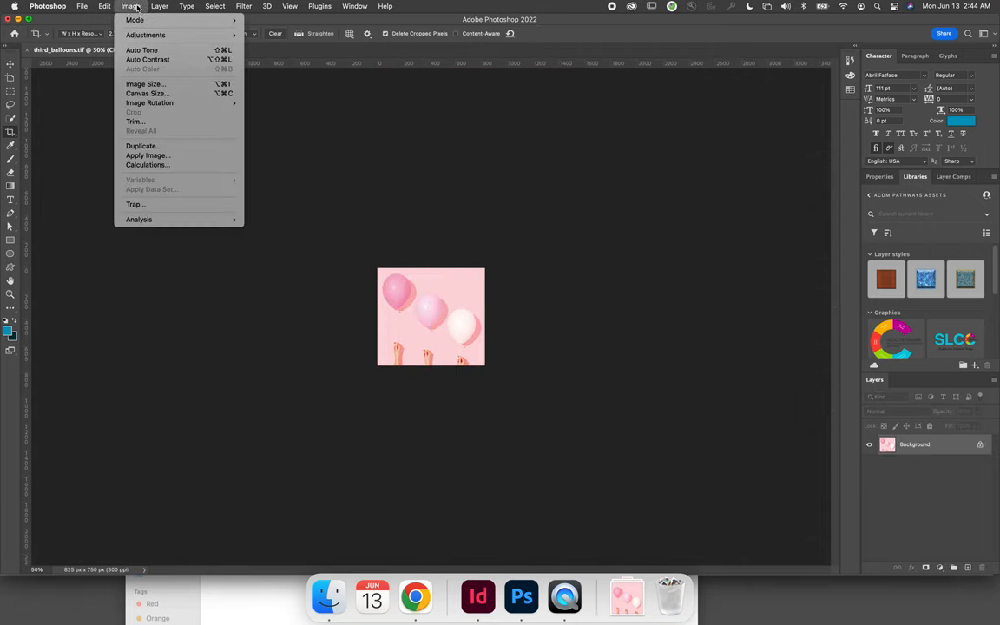
{"action": "left_click", "coordinate": [145, 83]}
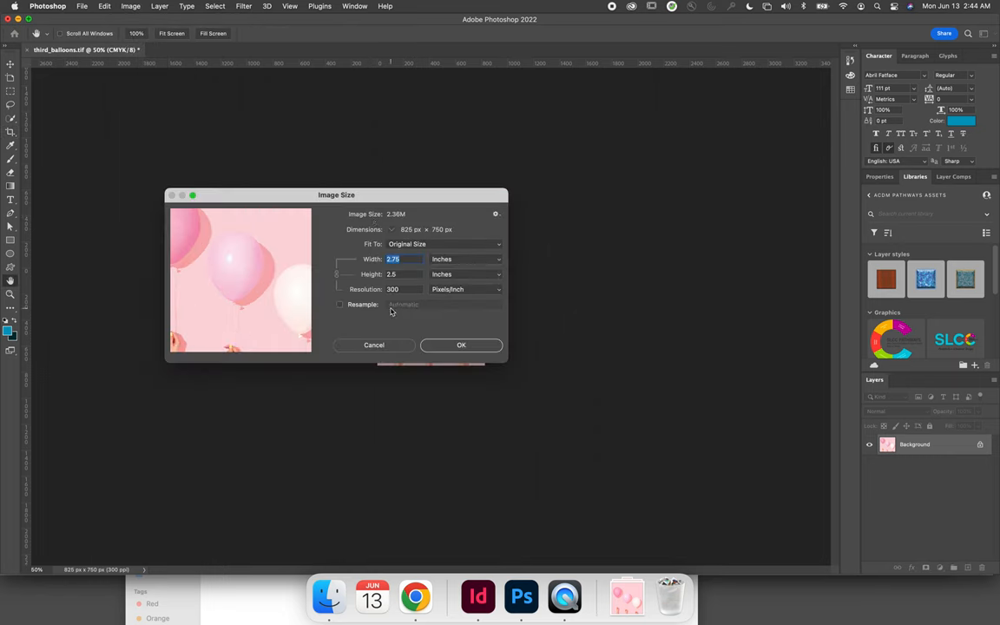
{"action": "mouse_move", "coordinate": [390, 303]}
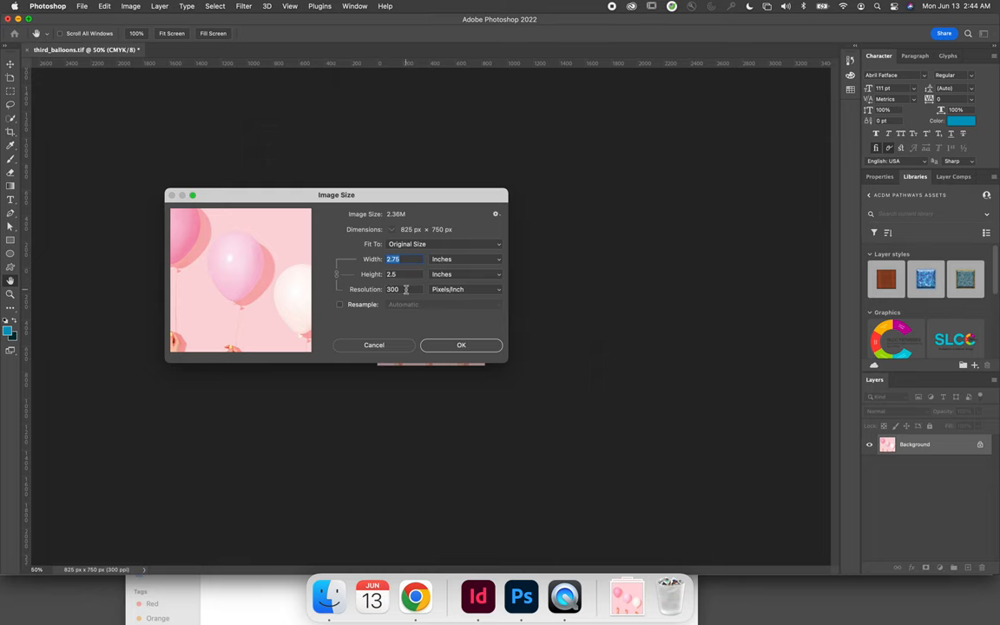
{"action": "mouse_move", "coordinate": [405, 289]}
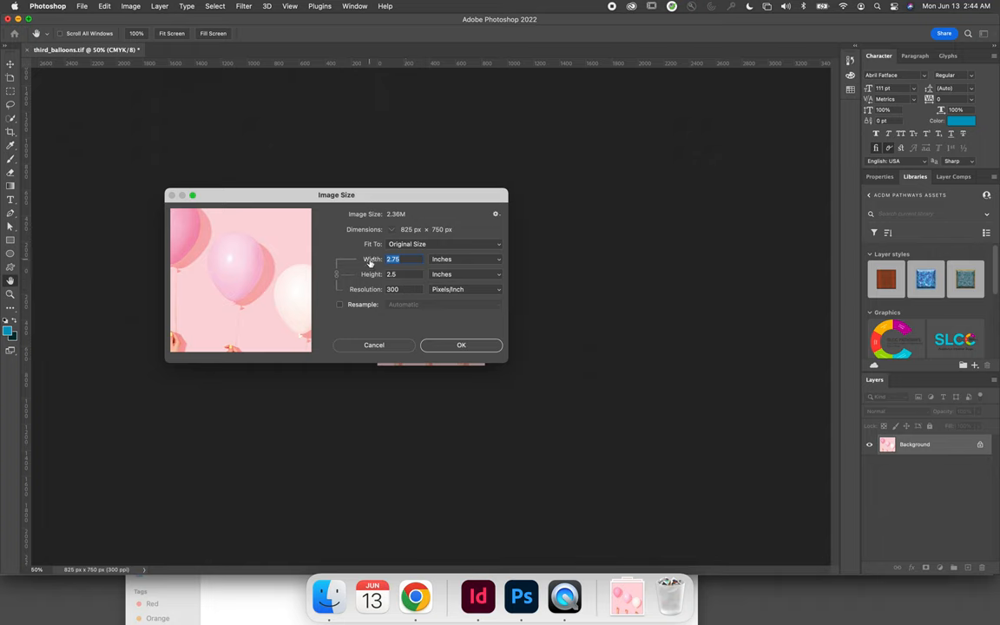
{"action": "mouse_move", "coordinate": [371, 259]}
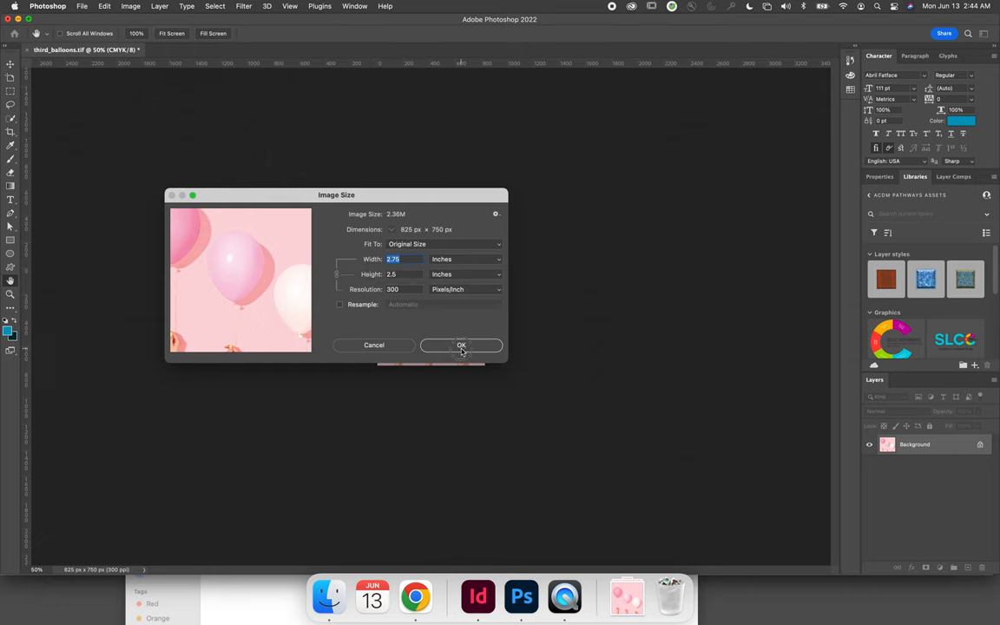
{"action": "left_click", "coordinate": [81, 6]}
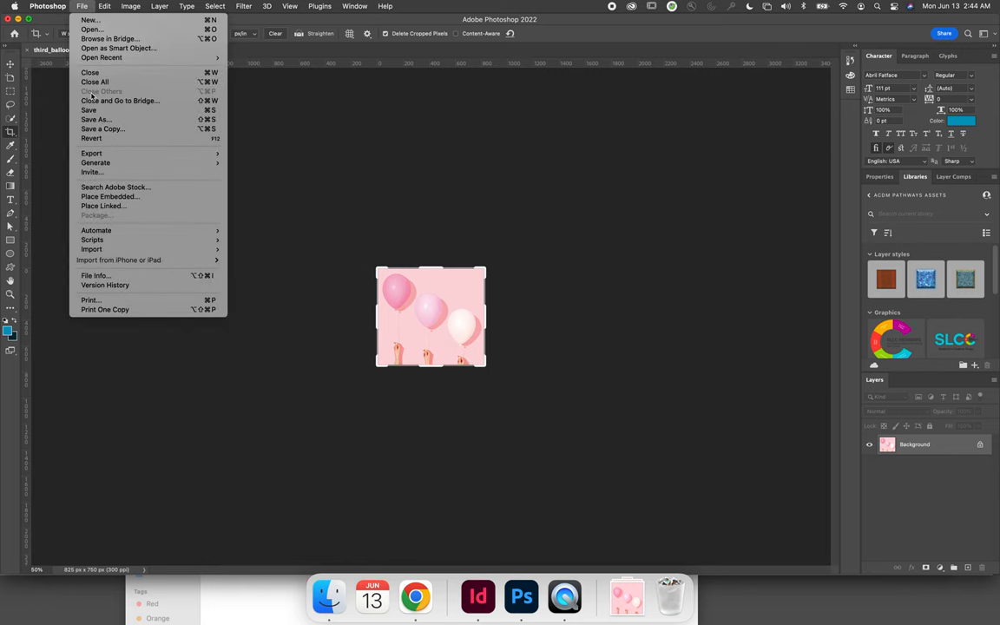
{"action": "left_click", "coordinate": [477, 596]}
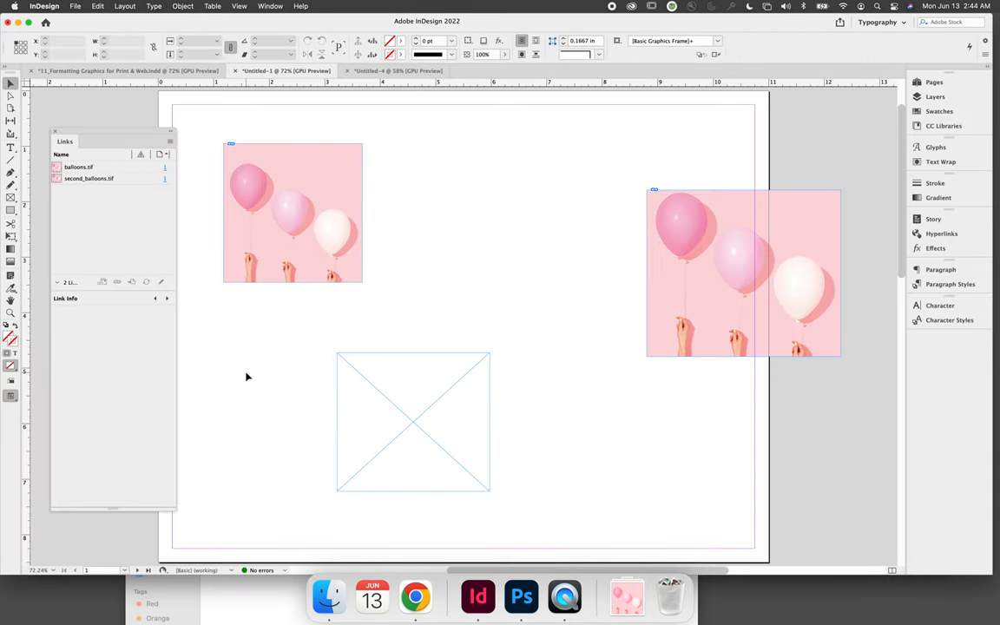
Place third_balloons.tif into the empty placeholder frame in InDesign.
{"action": "left_click", "coordinate": [413, 422]}
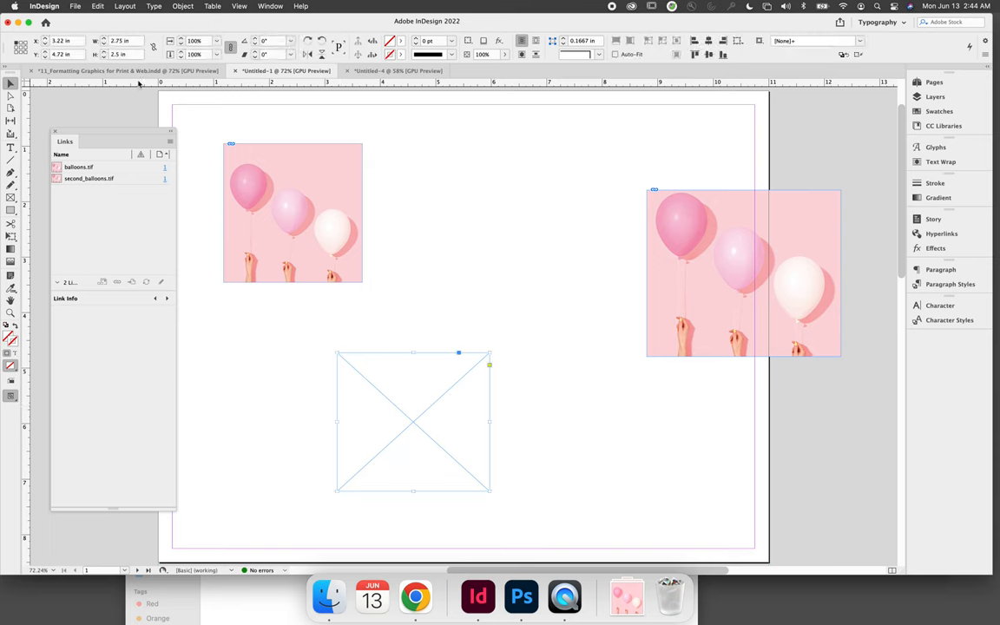
{"action": "mouse_move", "coordinate": [424, 348]}
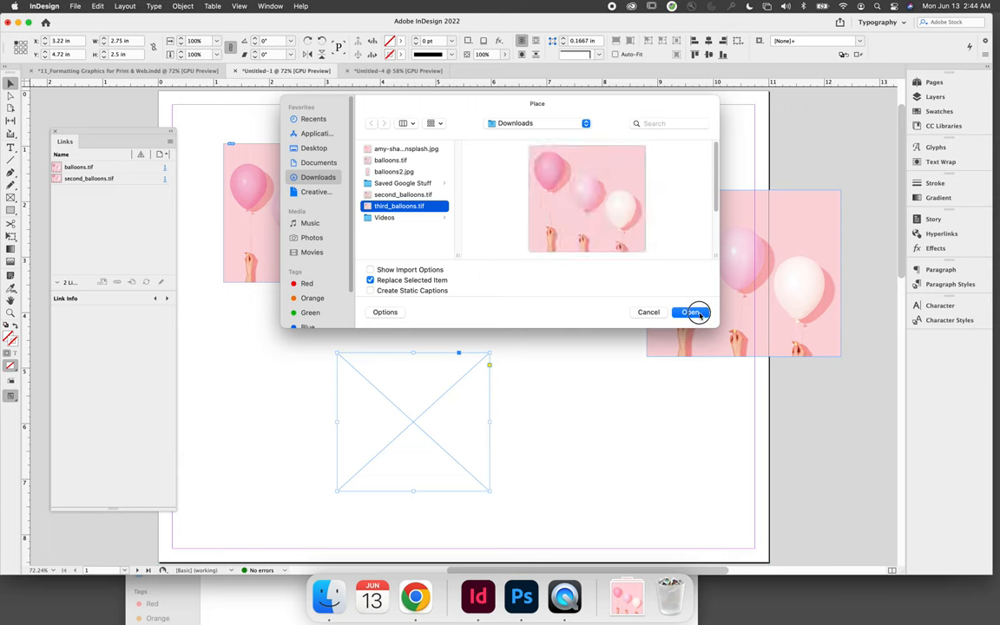
{"action": "left_click", "coordinate": [690, 312]}
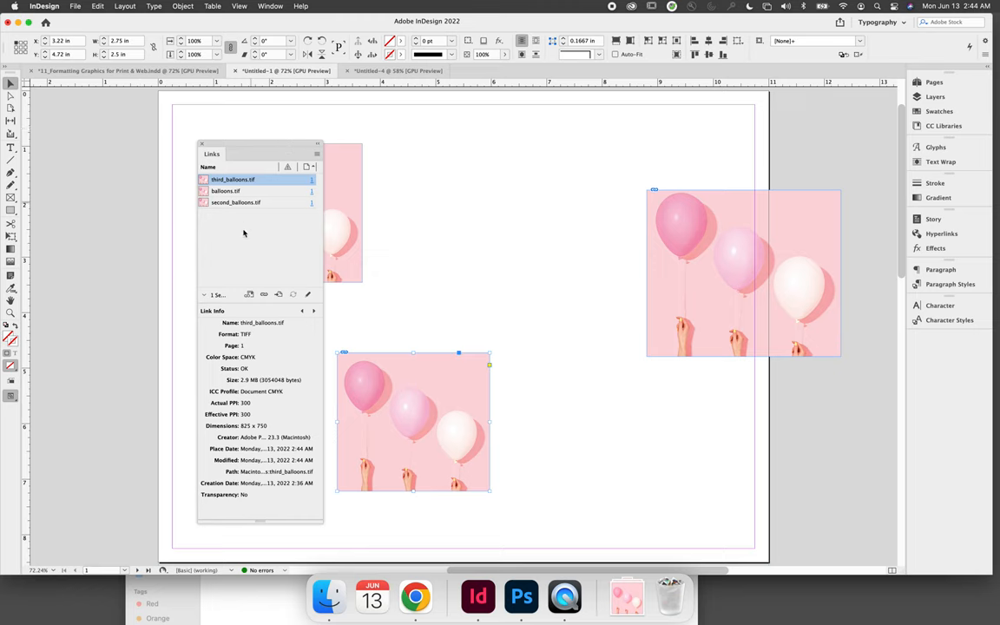
{"action": "left_click", "coordinate": [270, 6]}
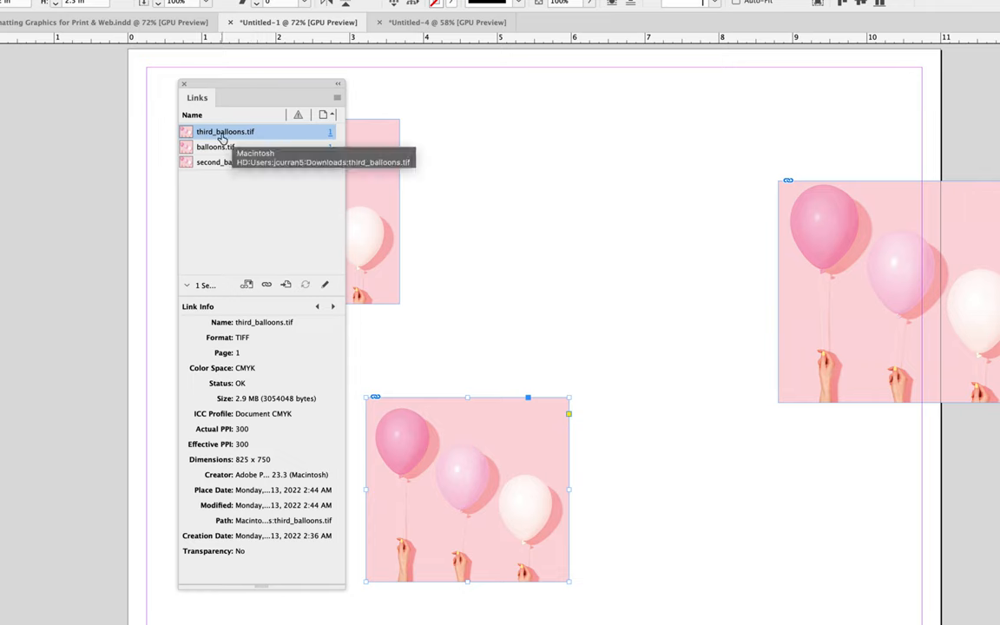
{"action": "mouse_move", "coordinate": [280, 368]}
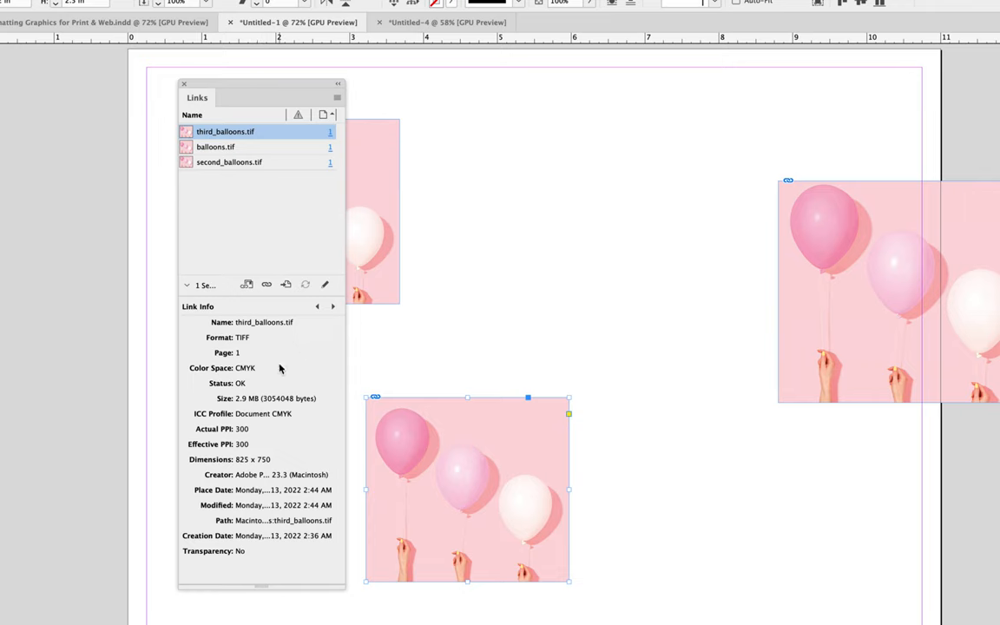
{"action": "mouse_move", "coordinate": [257, 347]}
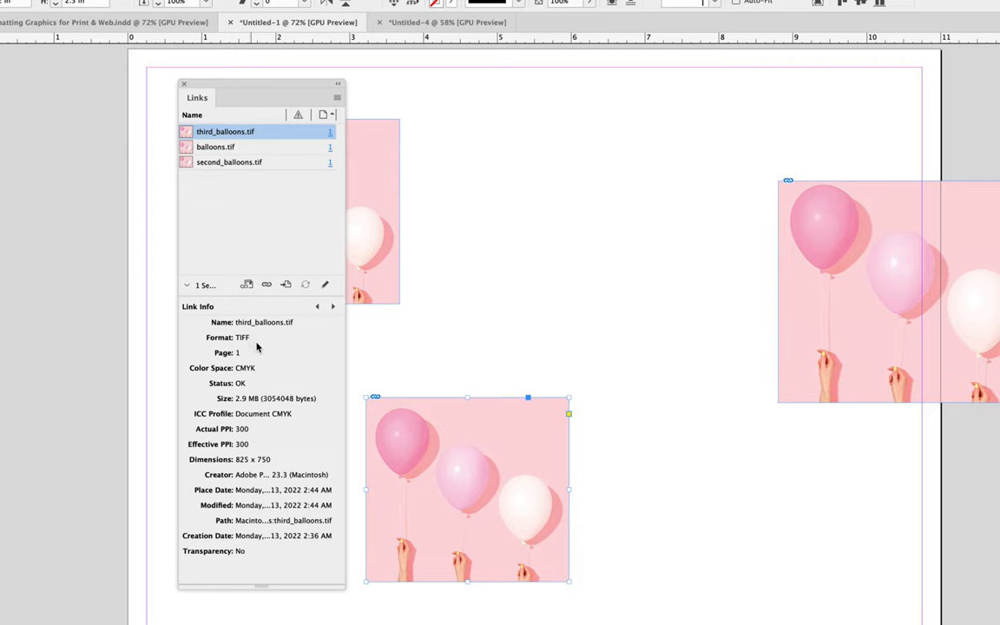
{"action": "mouse_move", "coordinate": [233, 435]}
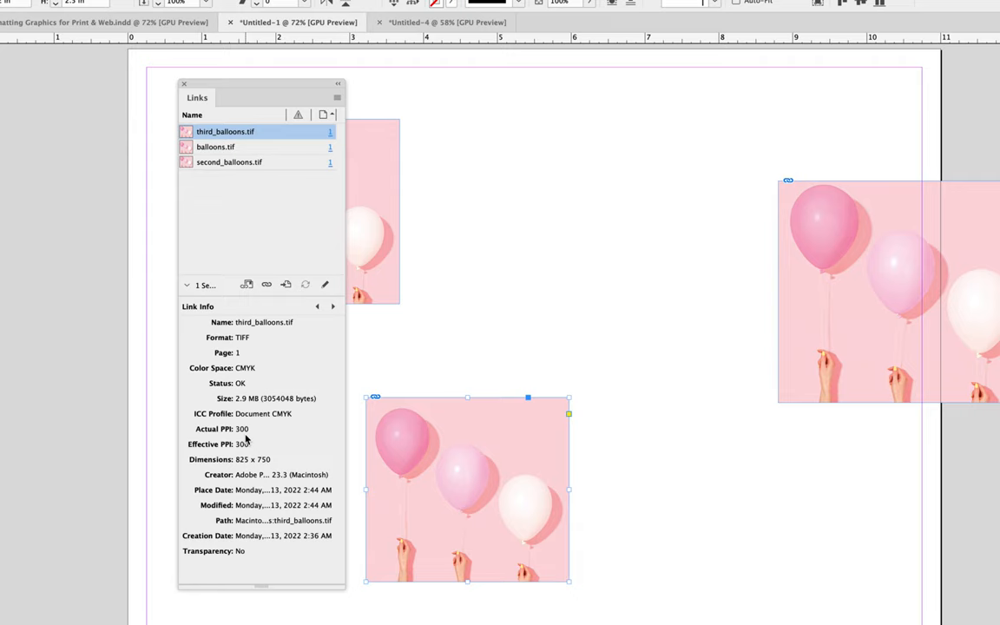
{"action": "mouse_move", "coordinate": [202, 459]}
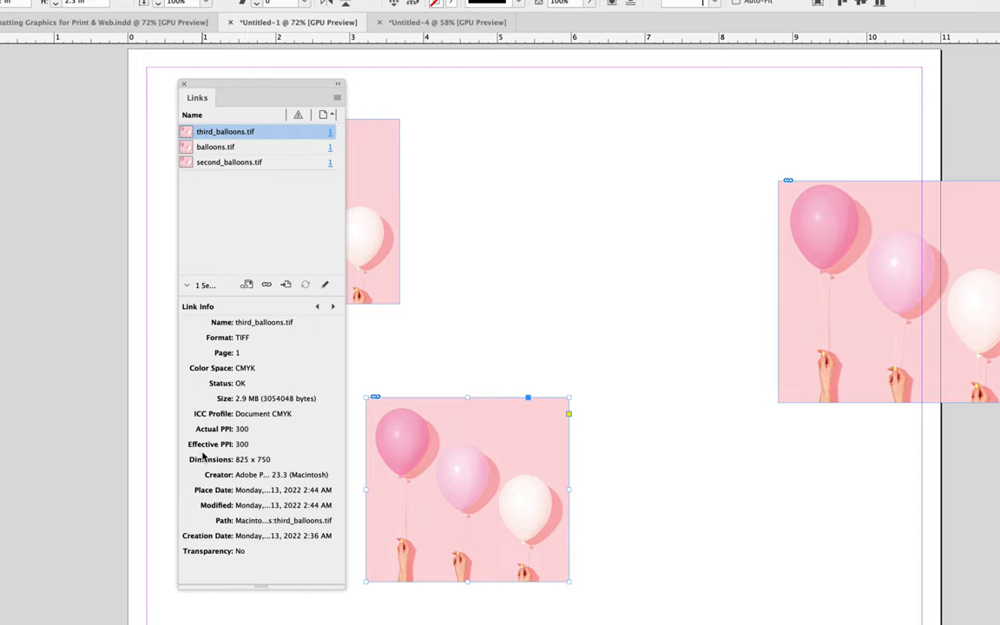
{"action": "left_click", "coordinate": [497, 339]}
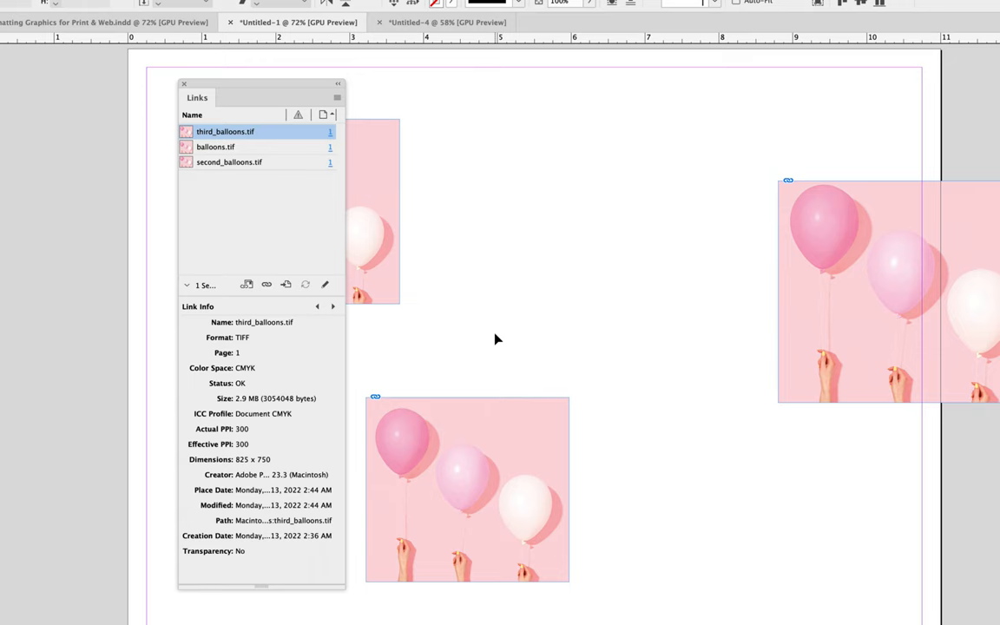